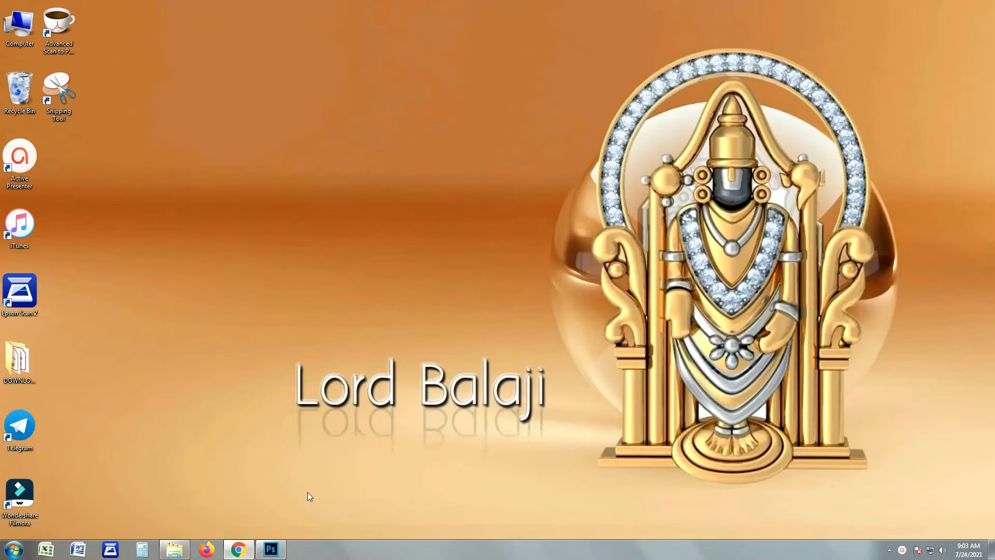
mouse_move(248, 532)
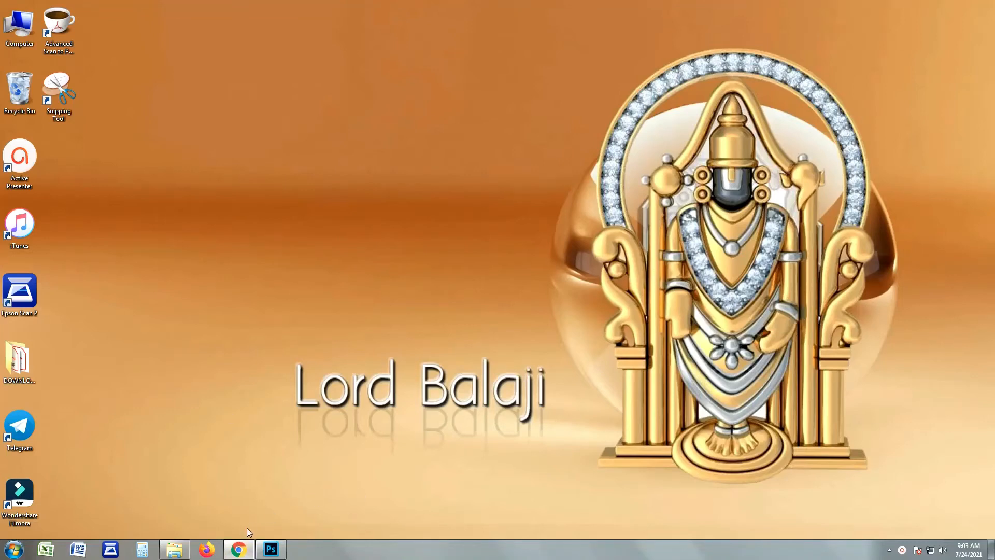
Step: Launch Google Chrome from the taskbar
click(237, 549)
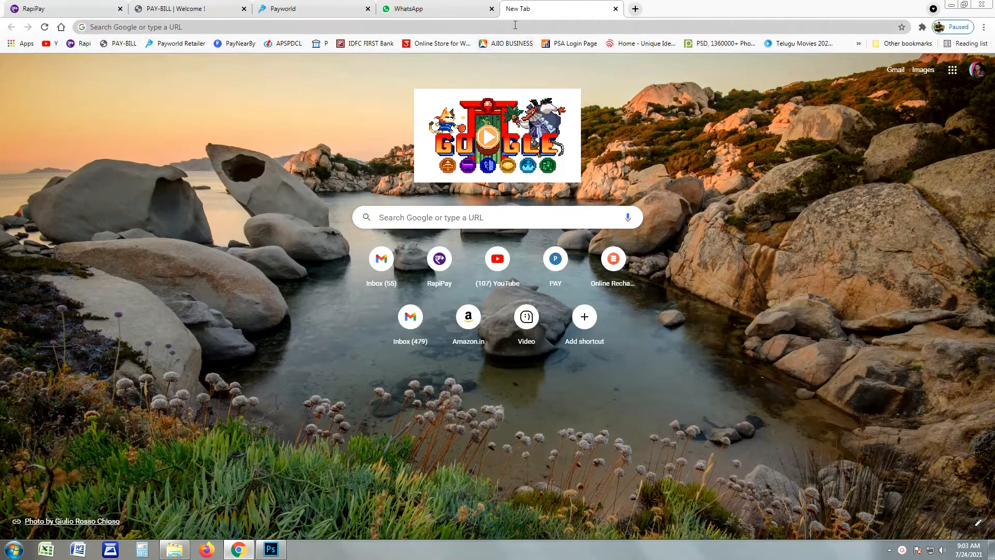
Step: Search Google for 'ttd' from the address bar
click(254, 27)
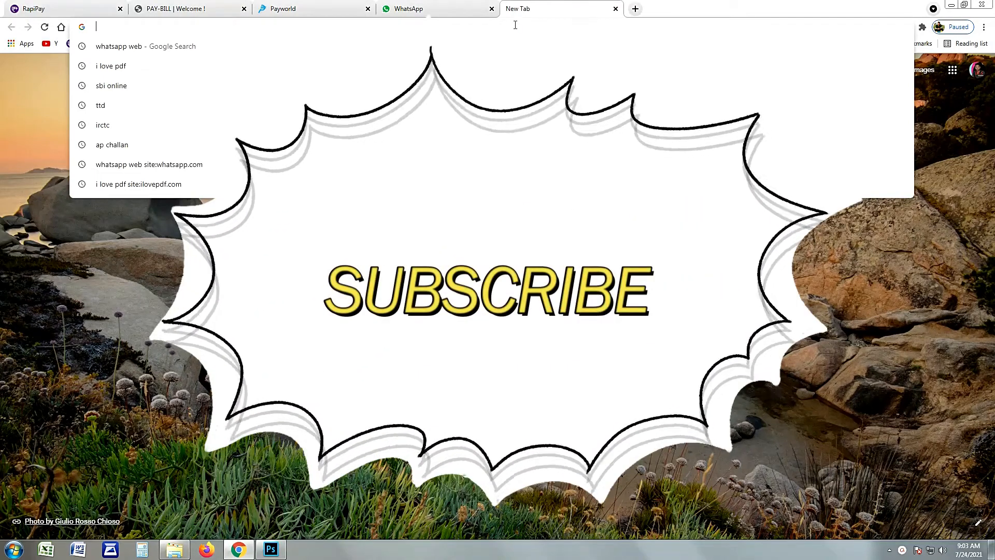
text(ttd)
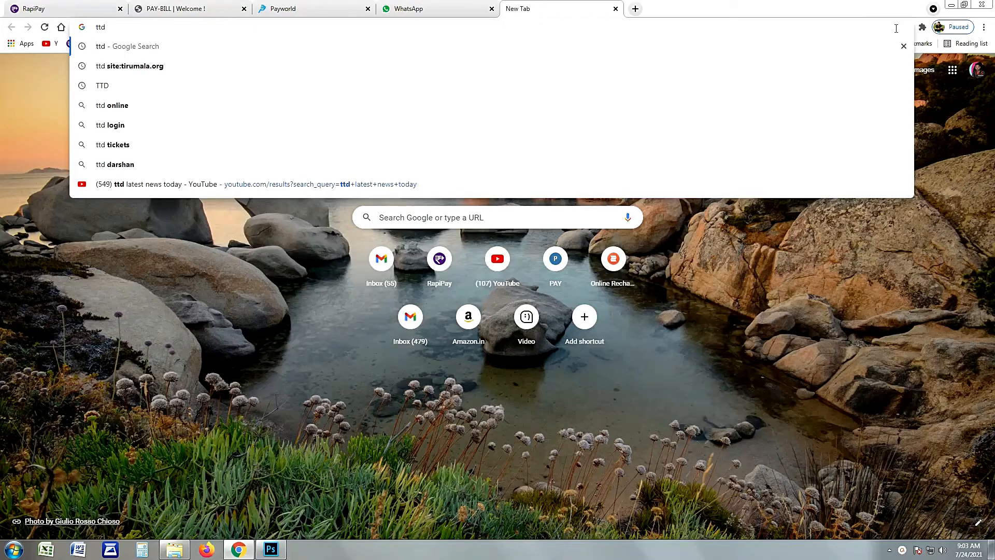
key(Return)
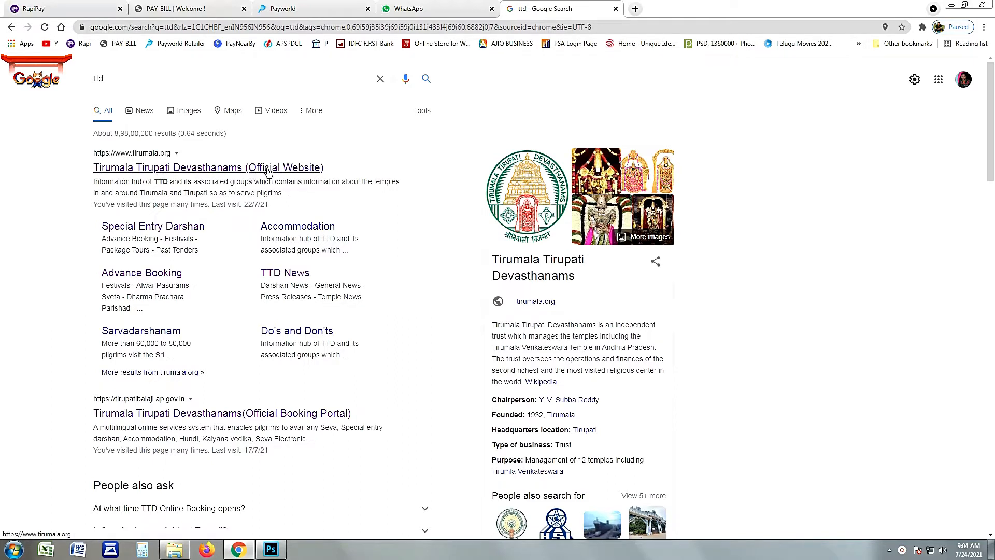
Step: Open the Tirumala Tirupati Devasthanams official website from the results
click(208, 167)
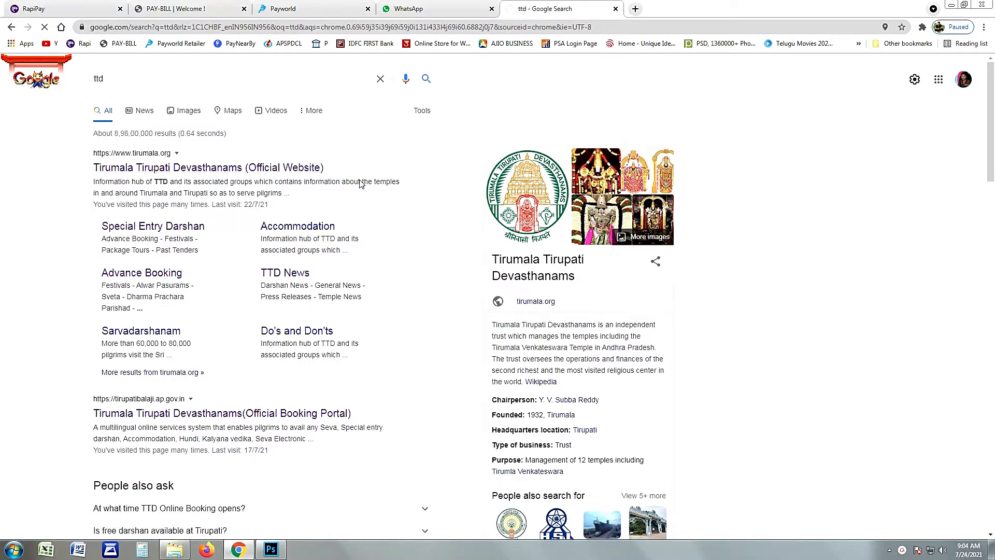
click(208, 167)
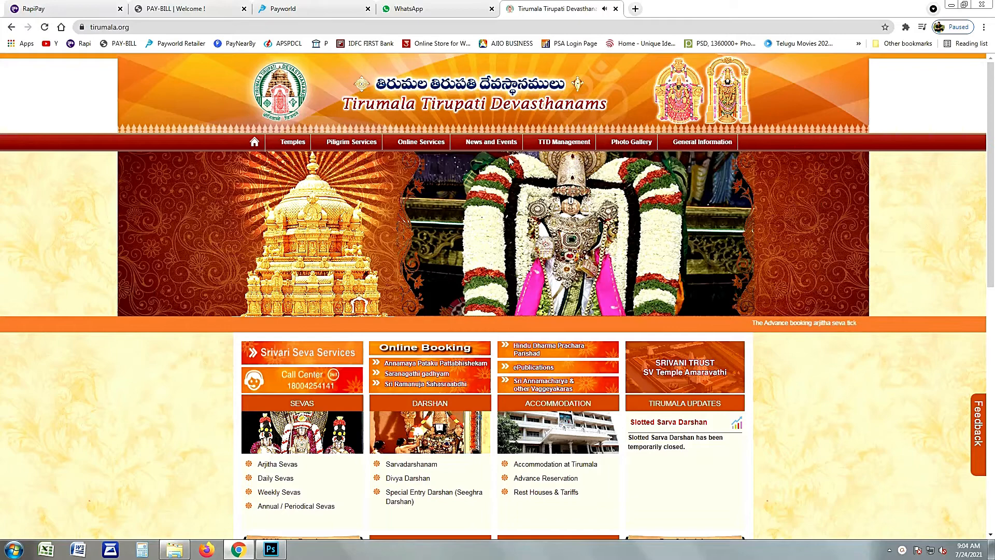
mouse_move(254, 142)
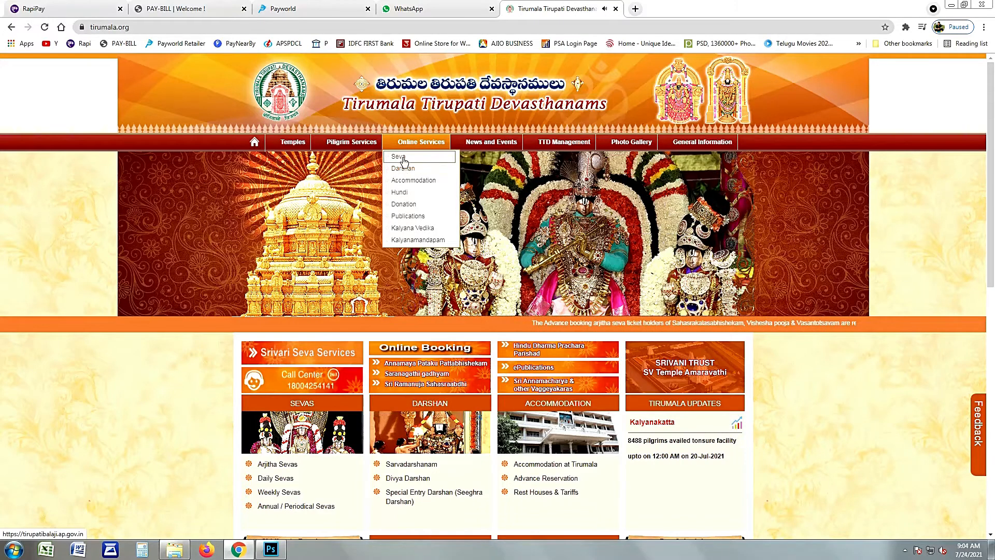
mouse_move(403, 168)
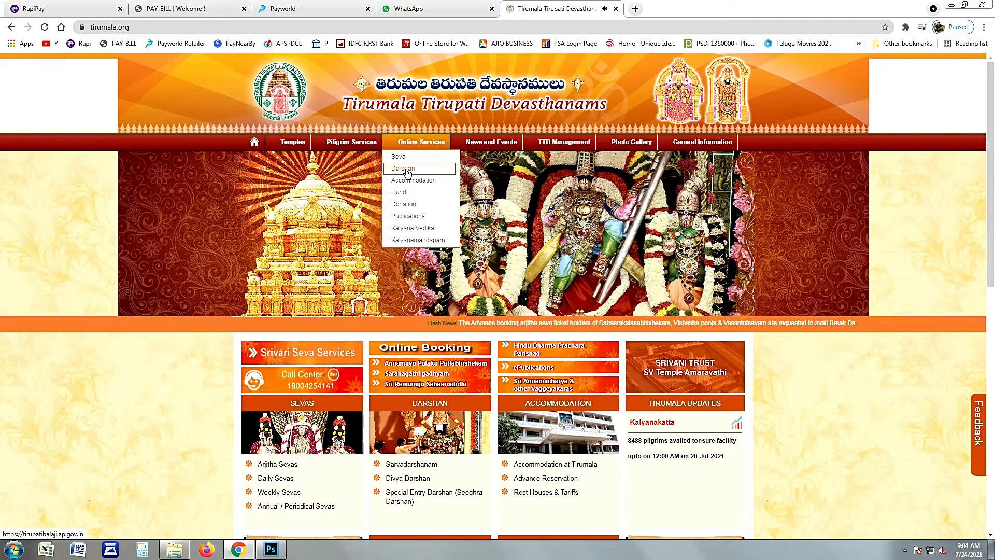
Step: Go to the Darshan online booking service under Online Services
click(402, 168)
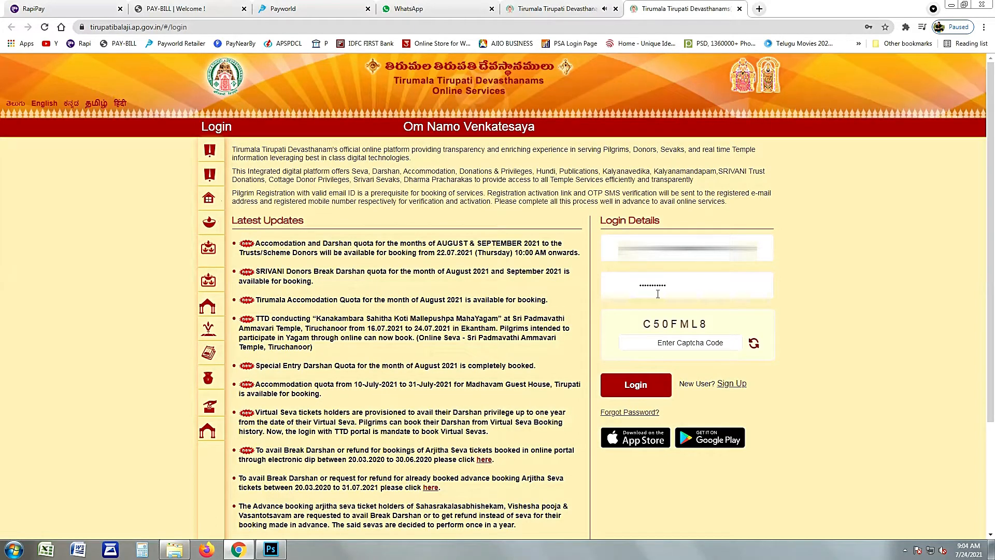
Step: Enter the captcha code 'C50F' and log in to the pilgrim account
click(679, 342)
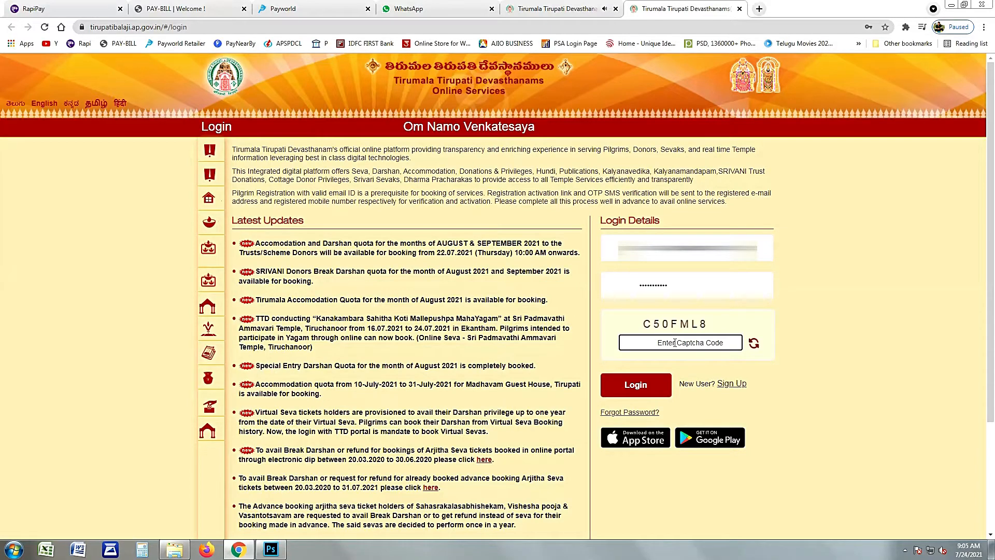
text(C50)
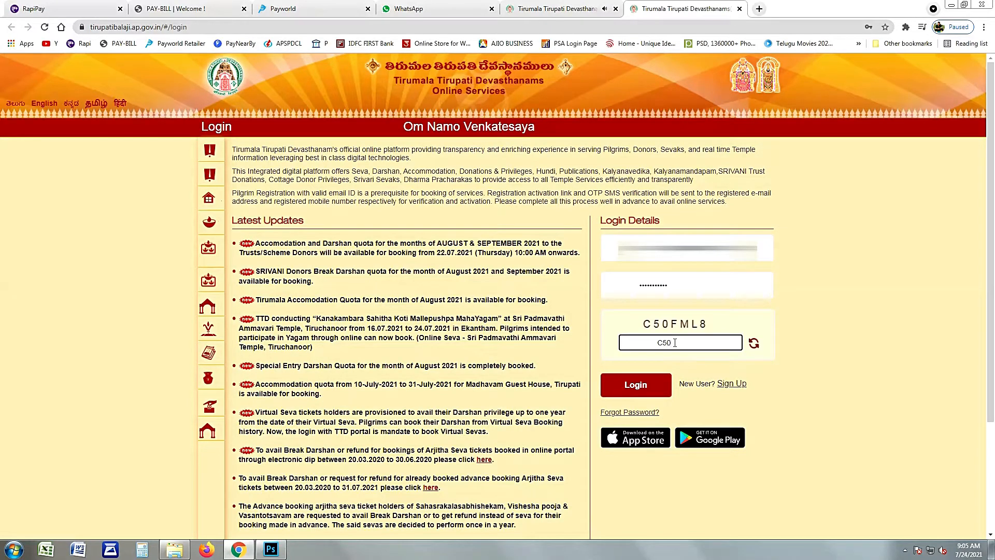
text(FML8)
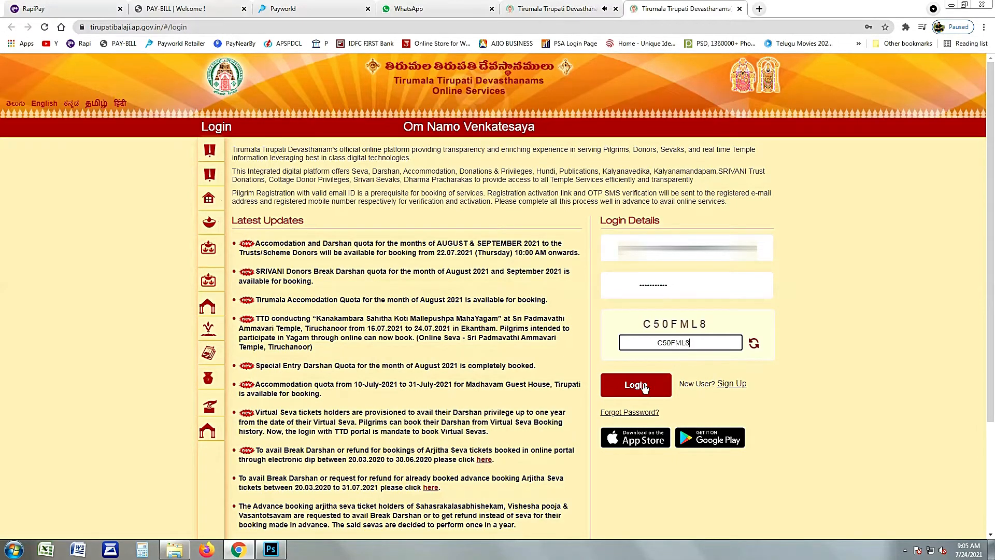
click(635, 385)
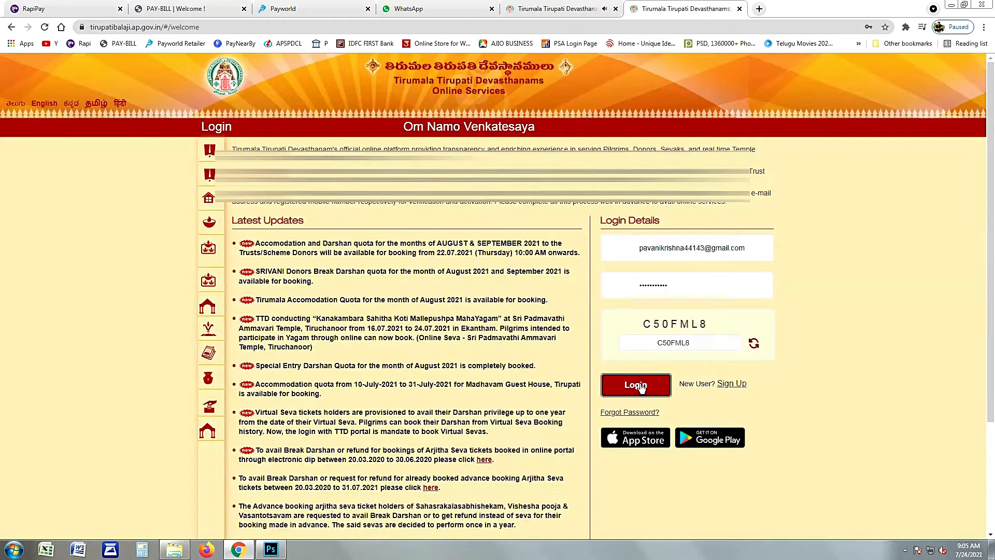
click(635, 384)
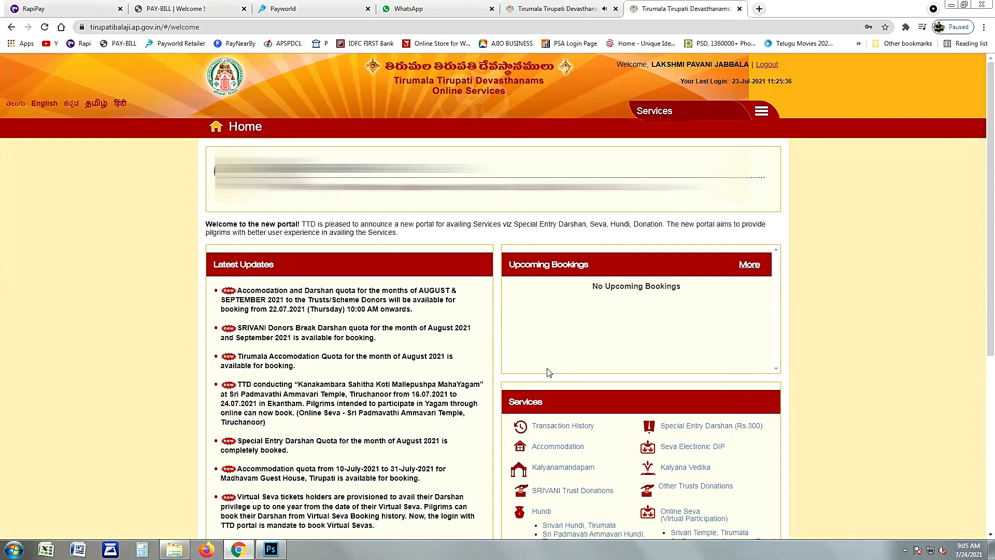
Step: Choose Special Entry Darshan (Rs.300) and accept the Covid-19 declaration
scroll(down, 3)
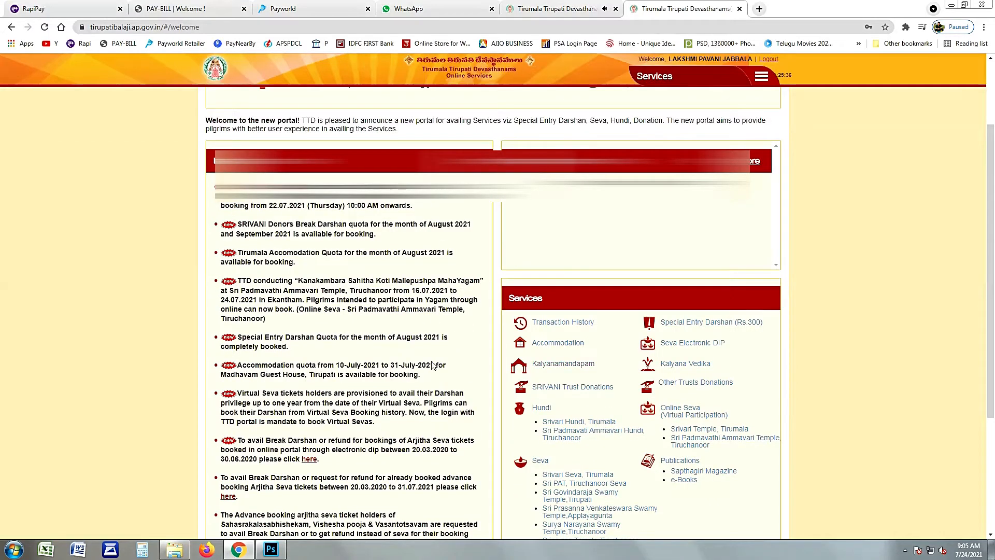
scroll(down, 3)
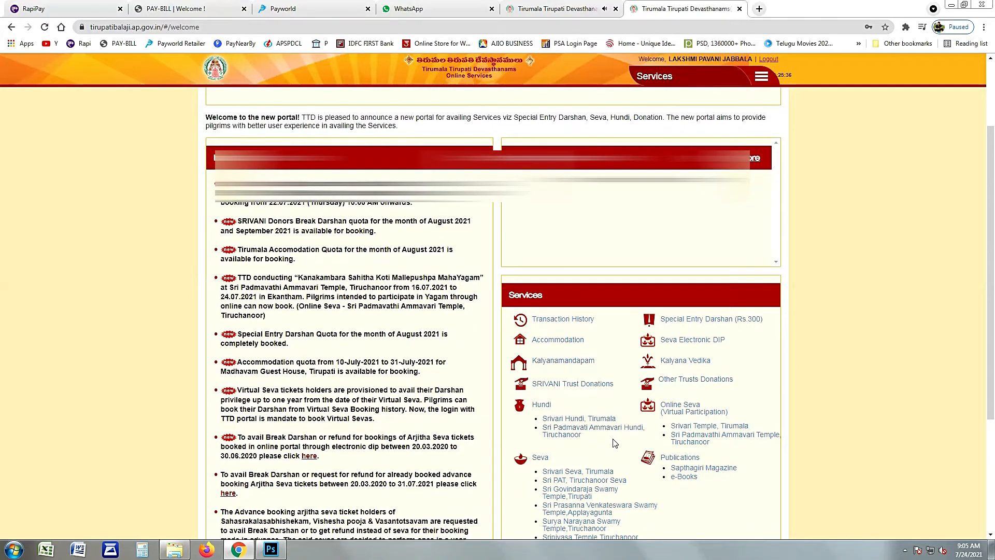
scroll(up, 3)
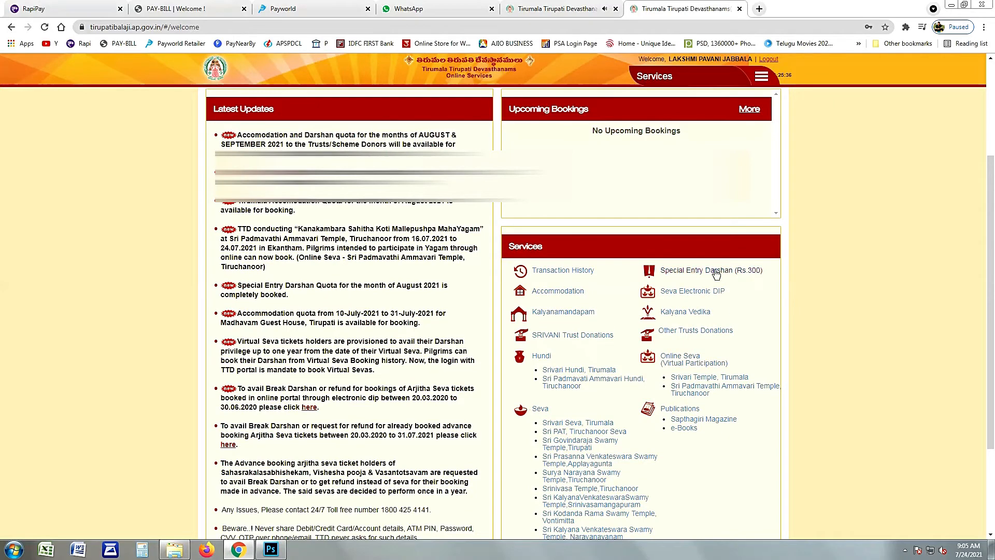
mouse_move(730, 273)
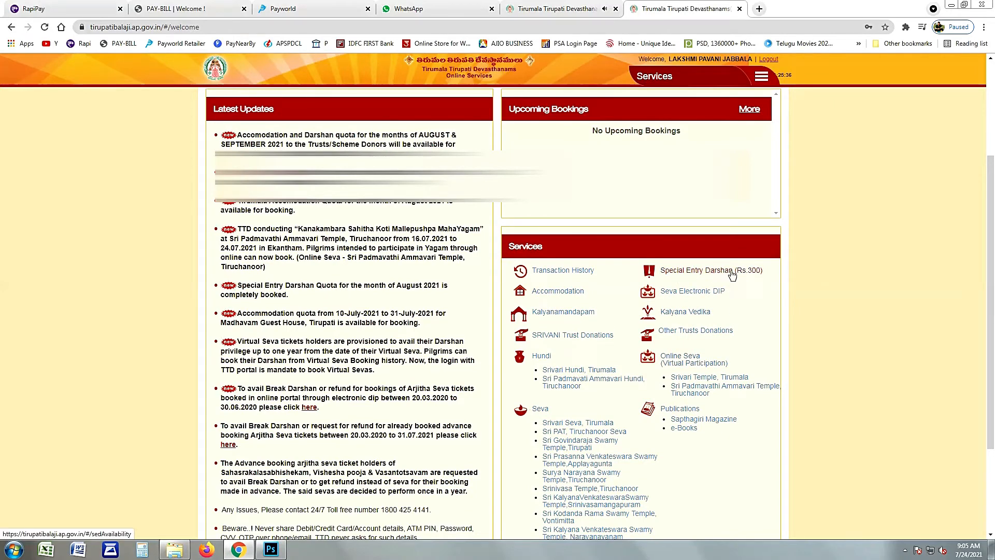
mouse_move(608, 312)
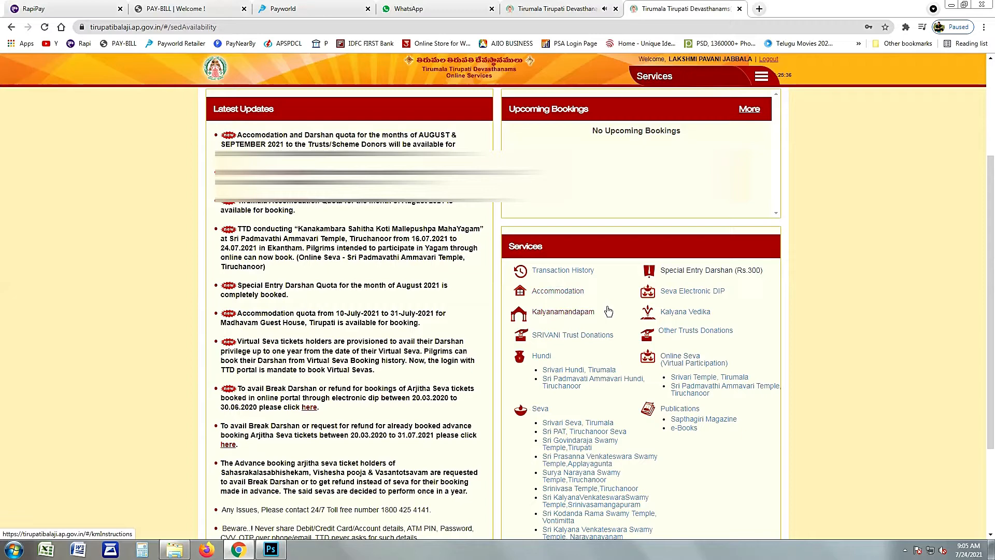
click(711, 269)
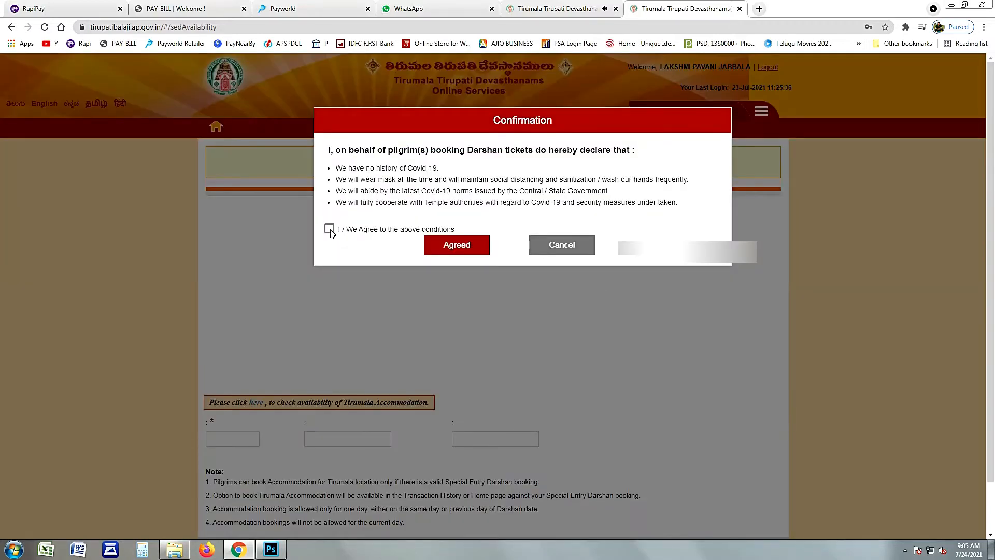
click(330, 229)
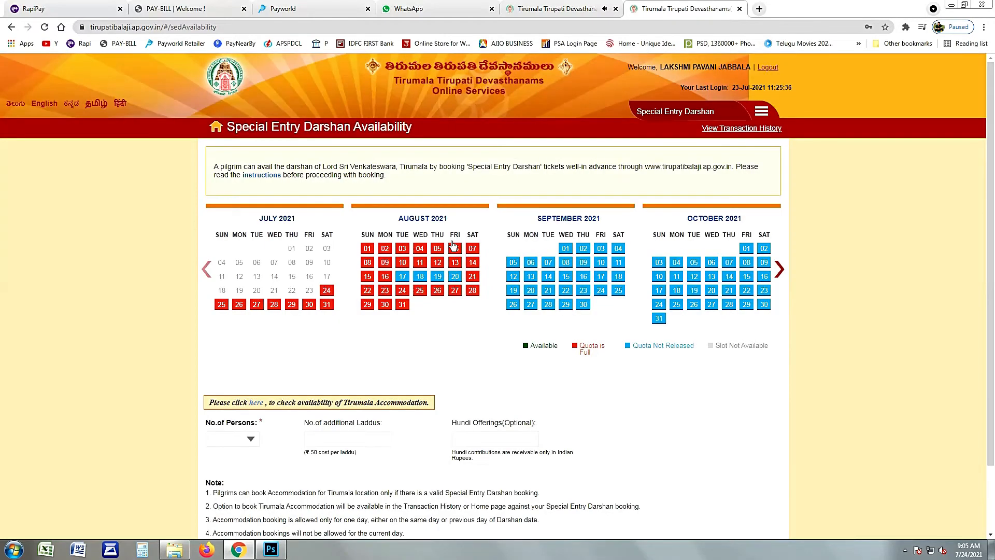
mouse_move(418, 378)
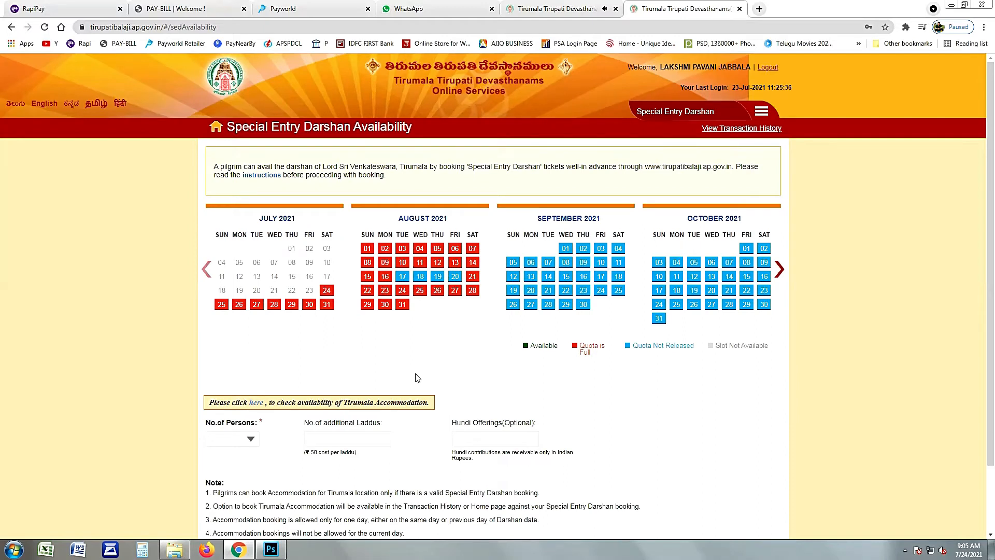
mouse_move(257, 219)
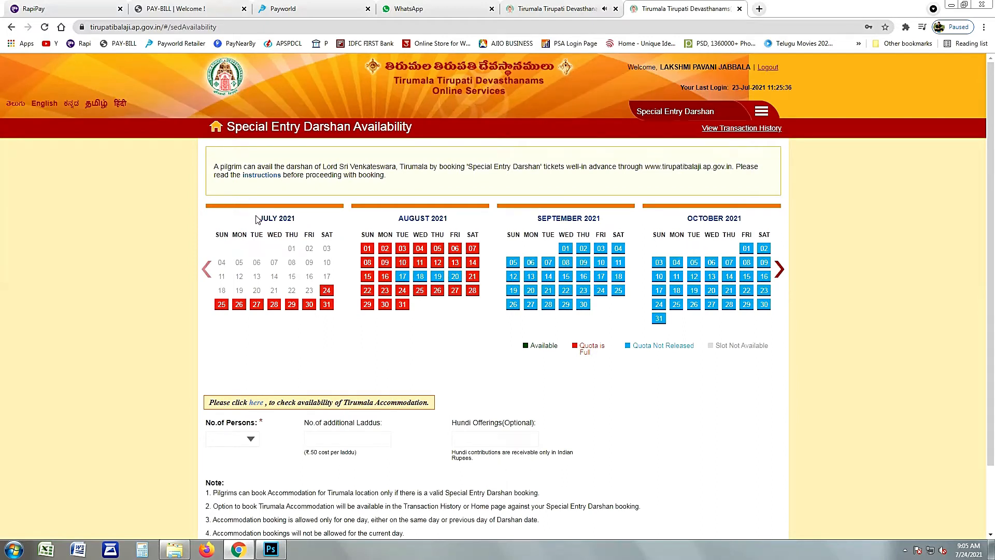
mouse_move(391, 240)
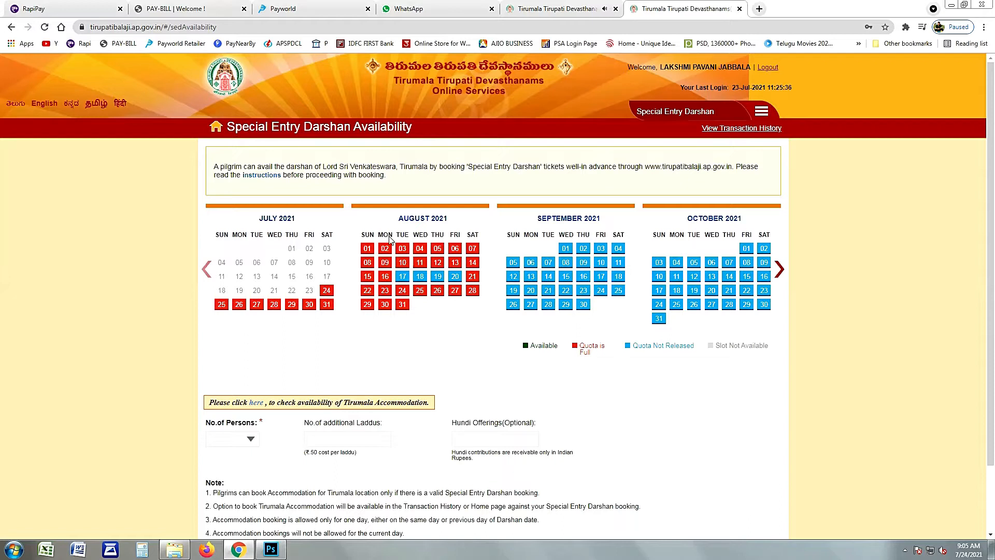
mouse_move(418, 318)
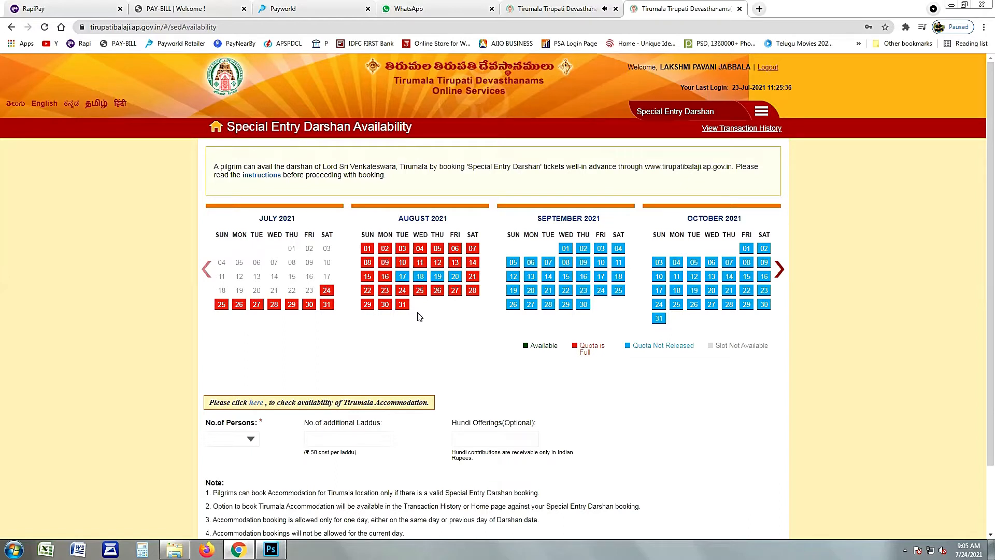
mouse_move(524, 351)
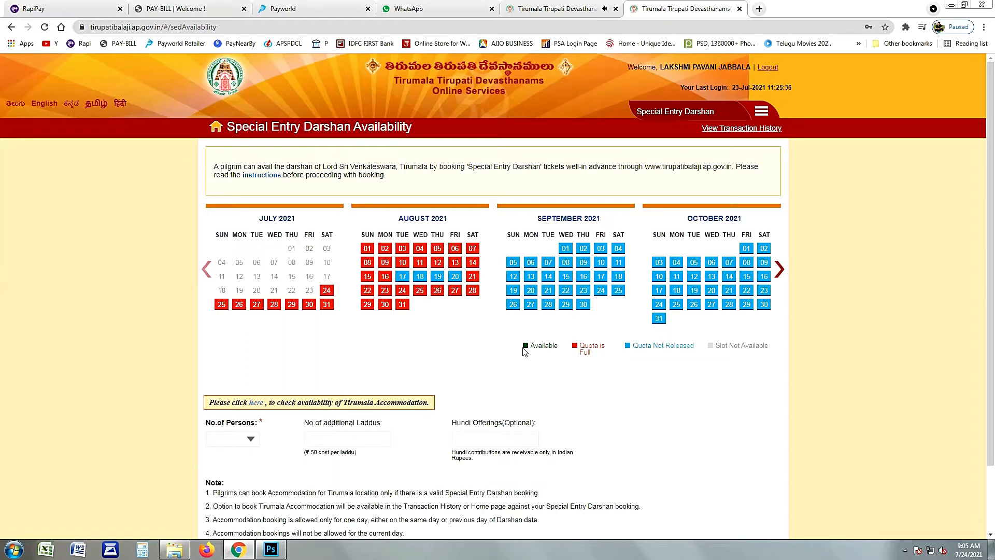
mouse_move(580, 349)
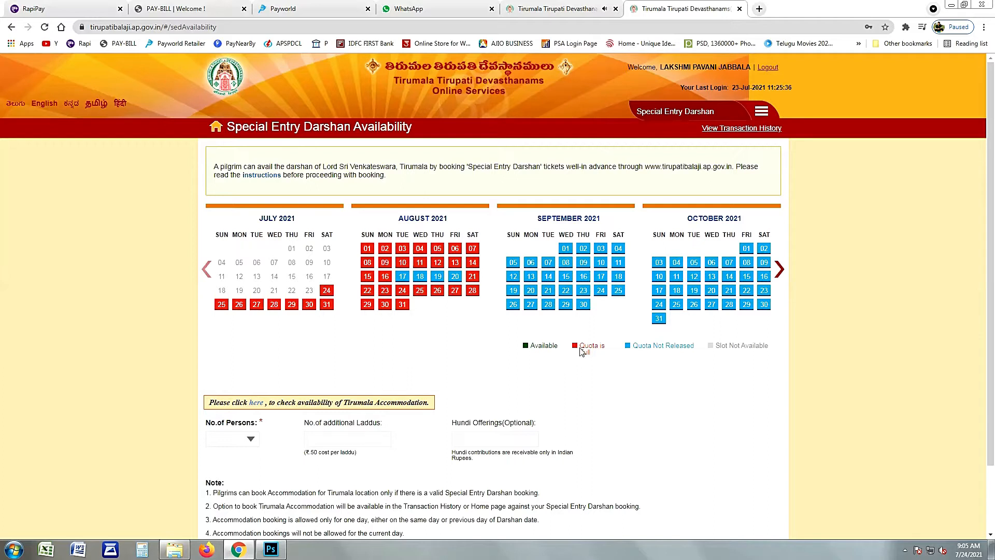
mouse_move(598, 358)
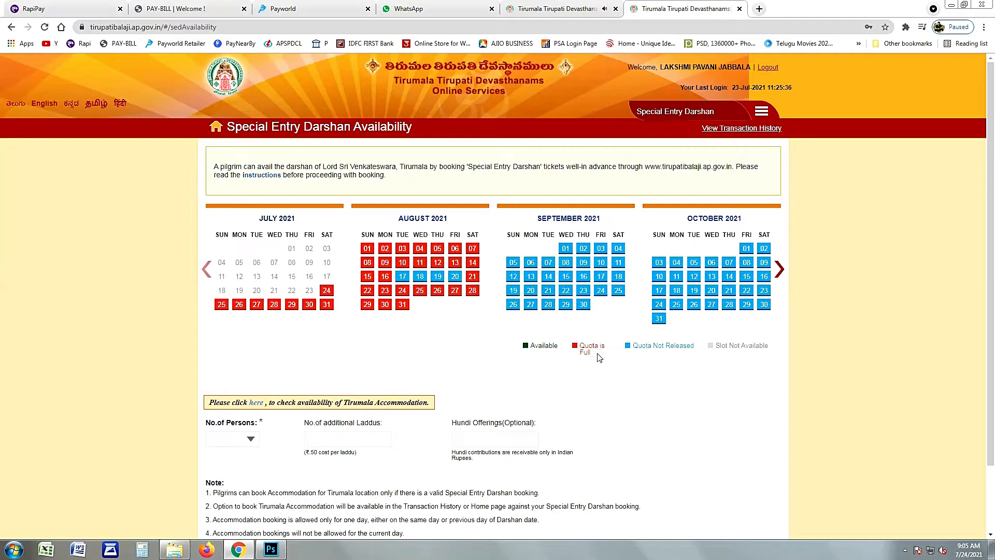
mouse_move(677, 352)
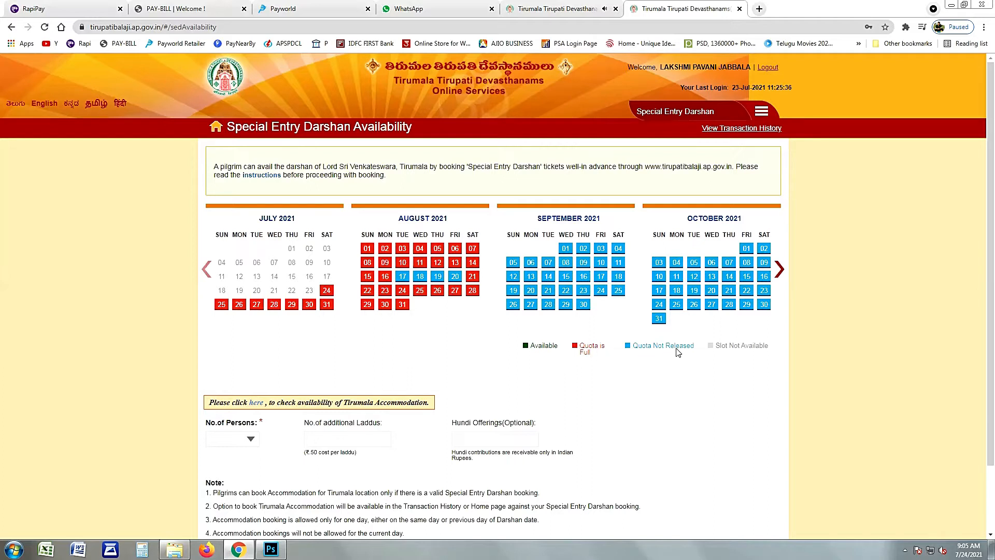
mouse_move(511, 380)
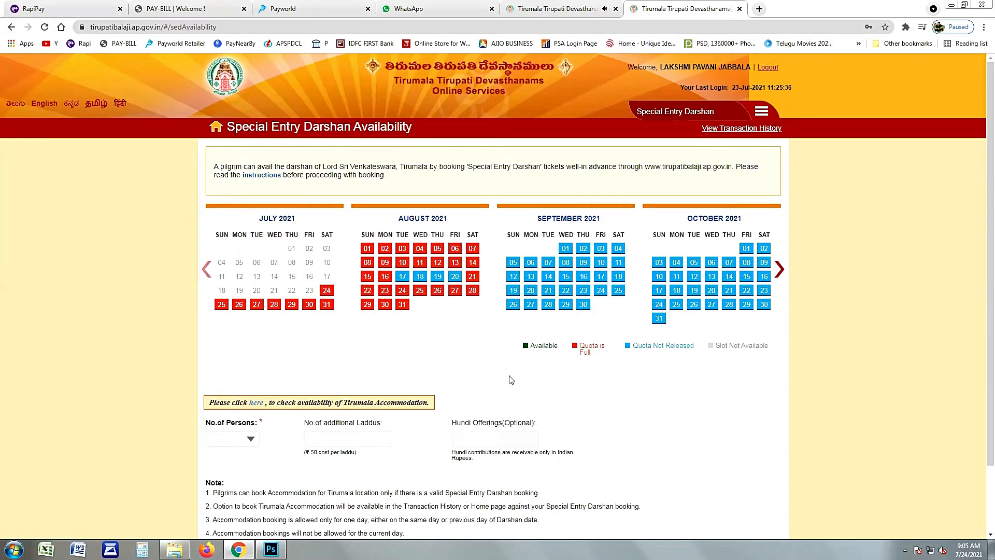
mouse_move(353, 342)
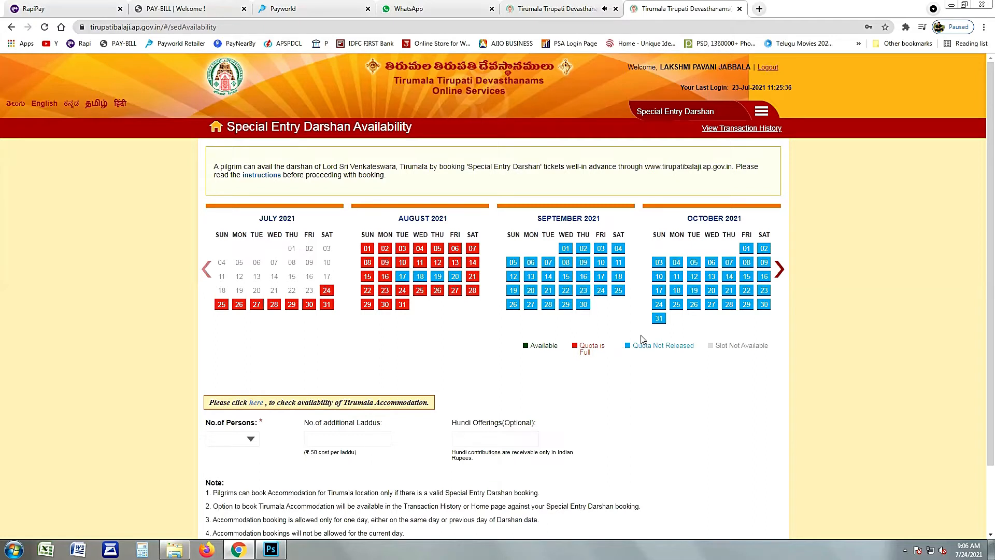
mouse_move(628, 350)
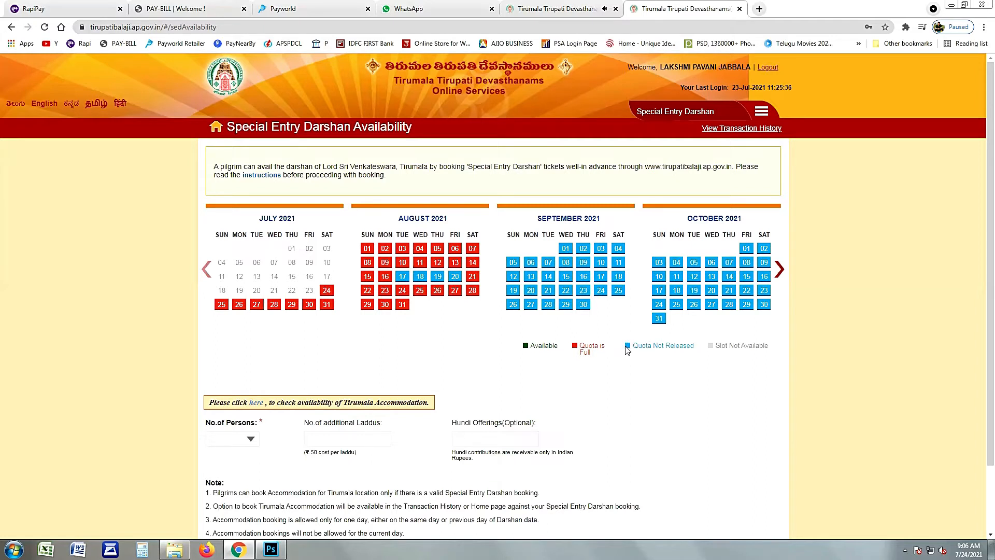
mouse_move(609, 392)
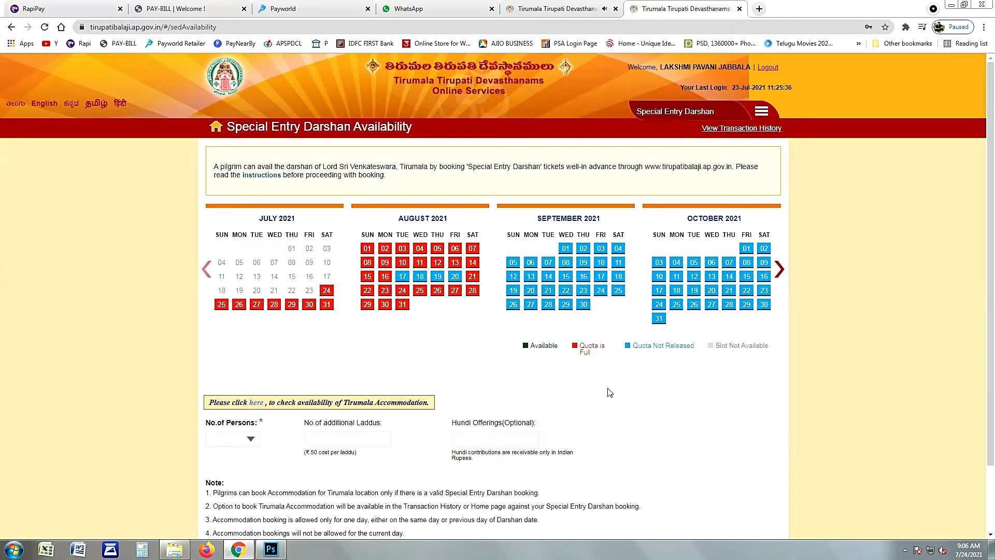
mouse_move(566, 378)
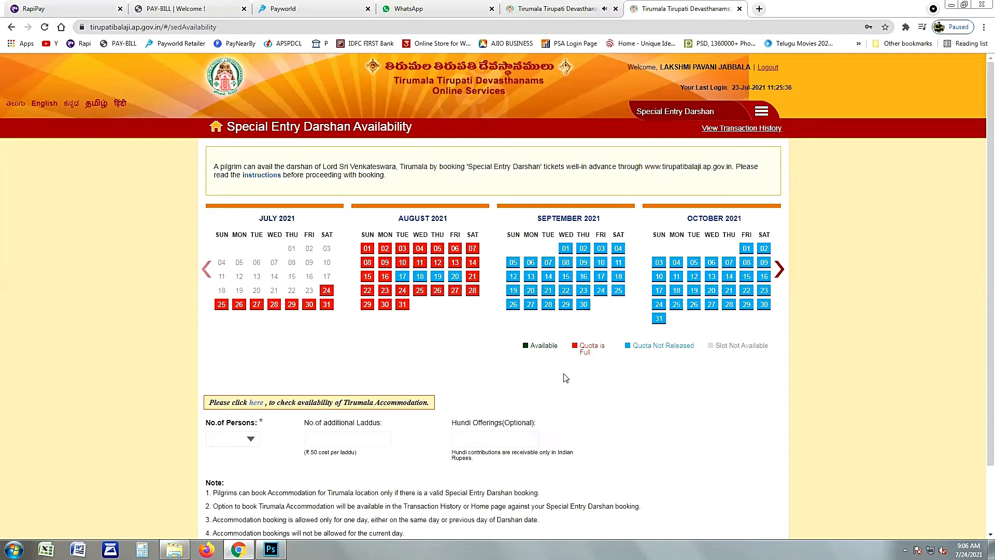
mouse_move(477, 334)
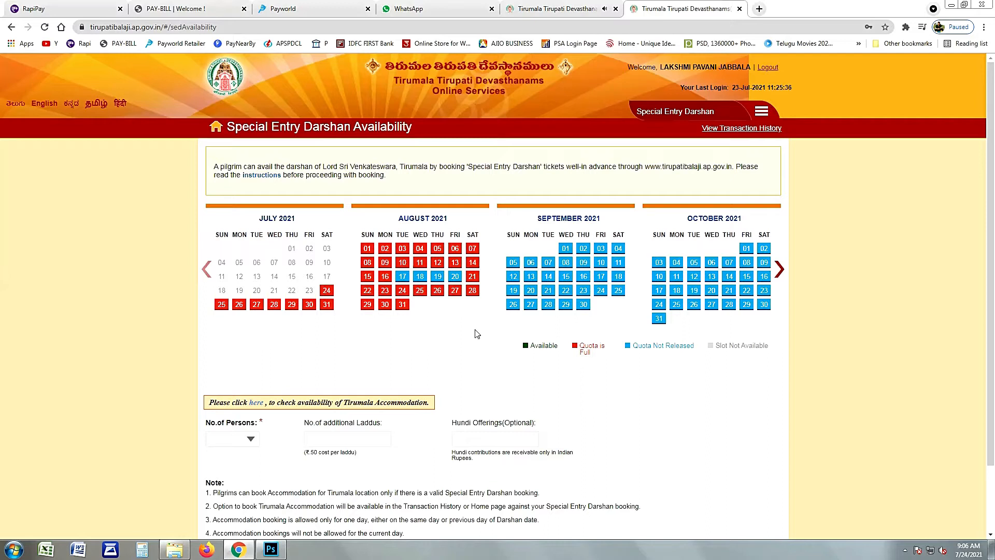
mouse_move(389, 290)
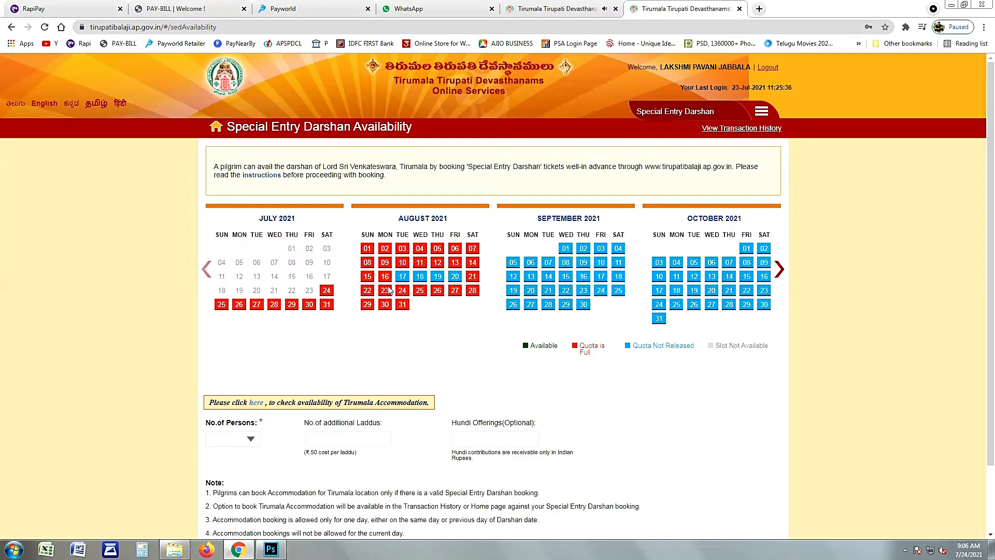
mouse_move(412, 282)
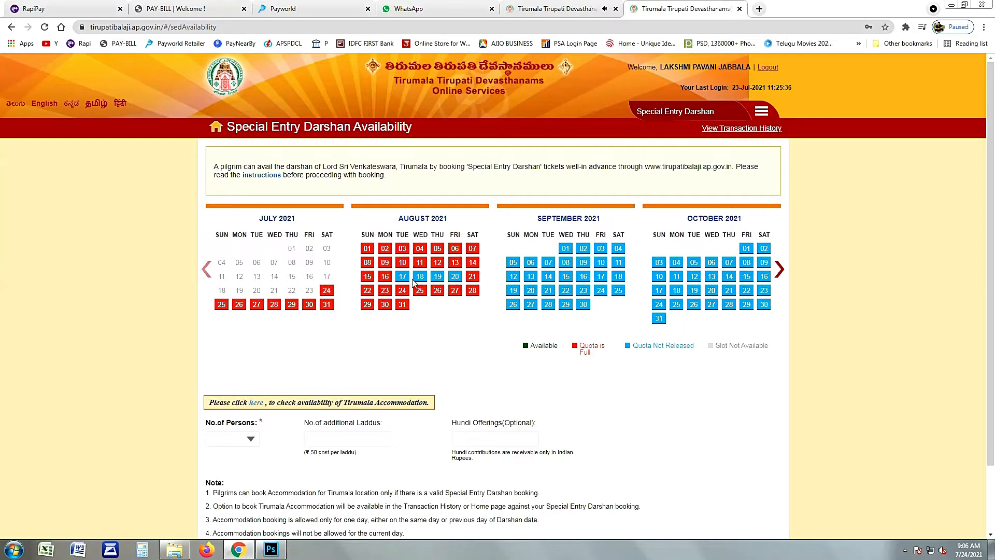
mouse_move(433, 306)
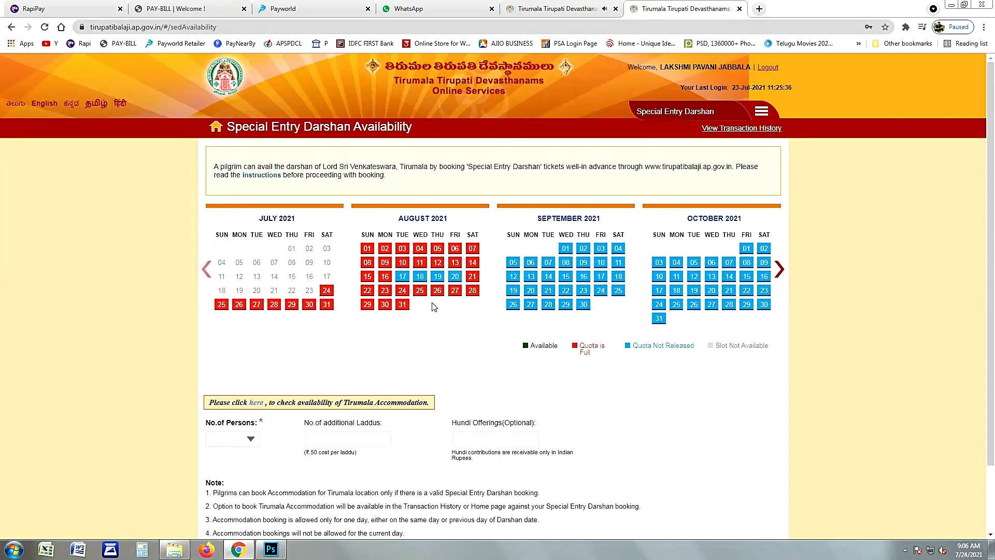
mouse_move(532, 352)
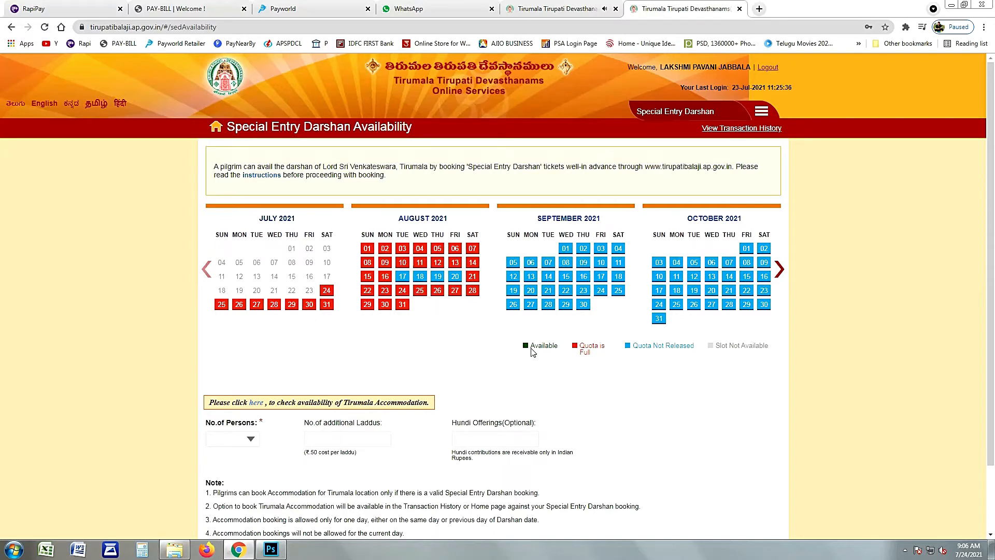
mouse_move(508, 349)
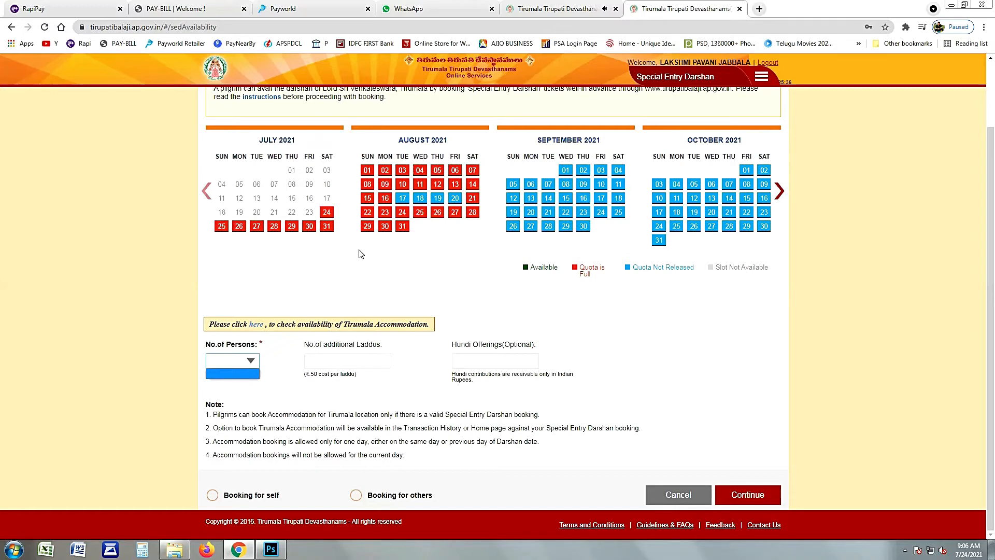
mouse_move(249, 404)
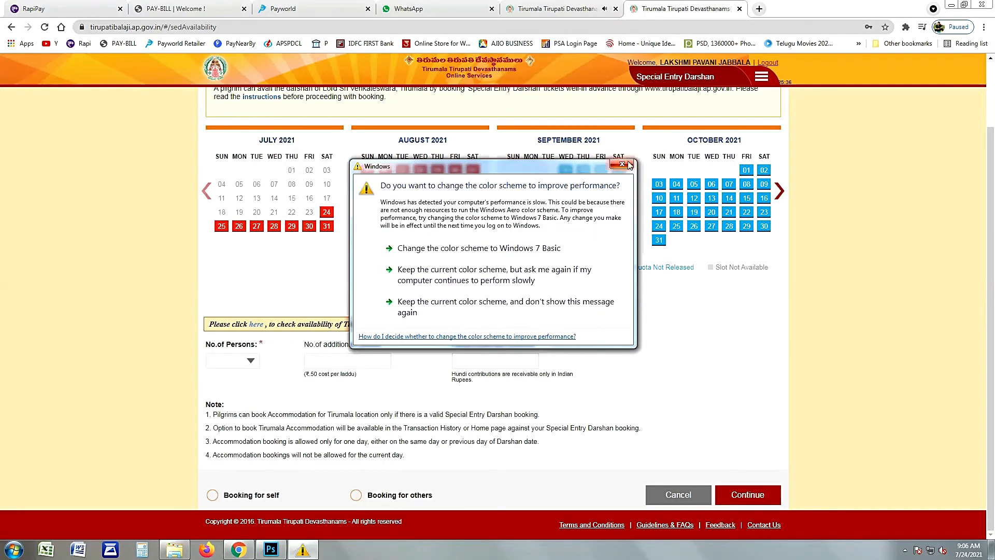
click(626, 165)
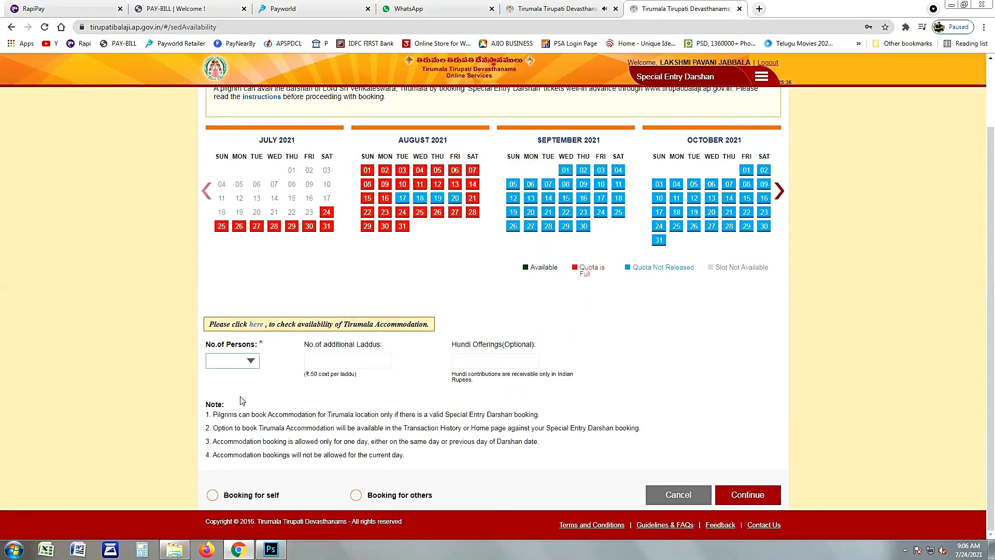
click(347, 361)
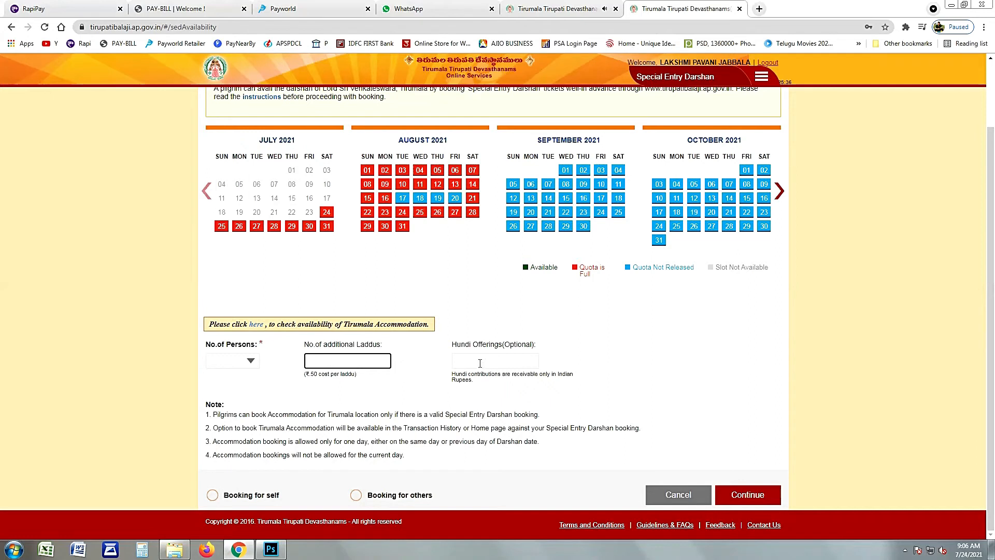
click(496, 360)
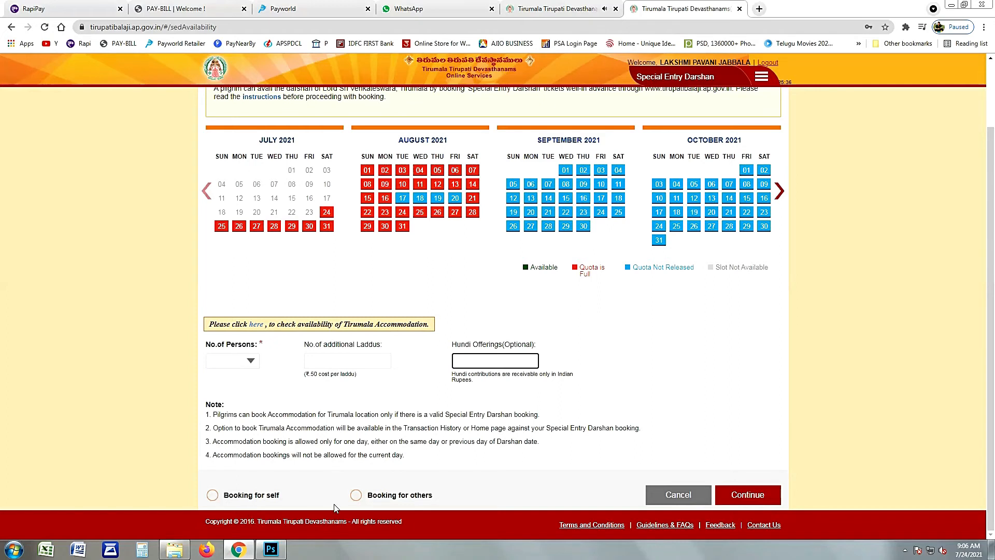
click(495, 360)
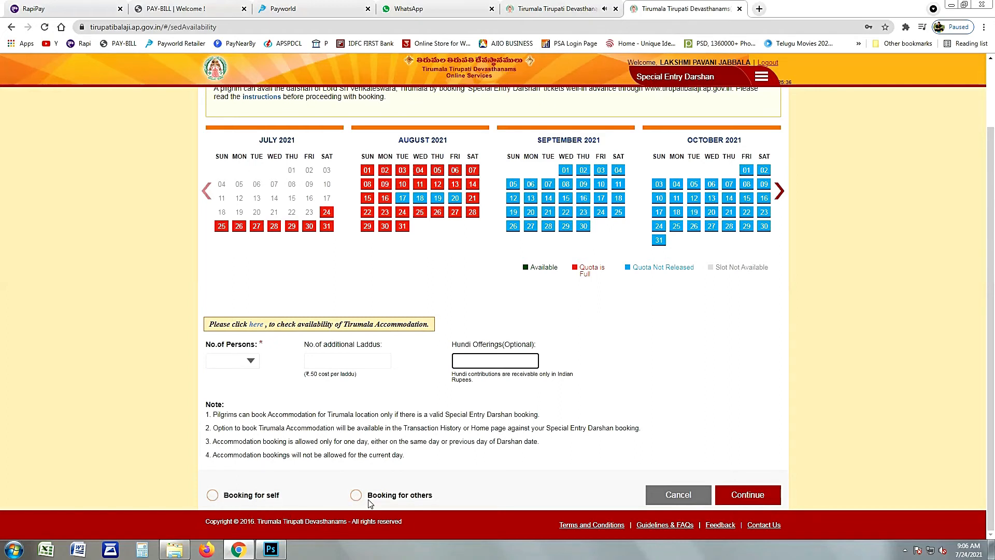
mouse_move(747, 494)
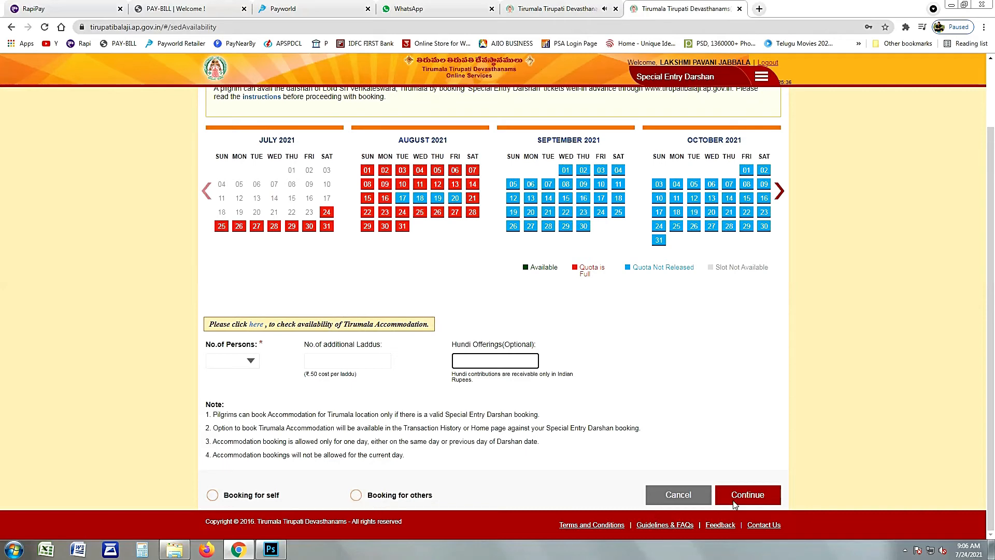
mouse_move(675, 402)
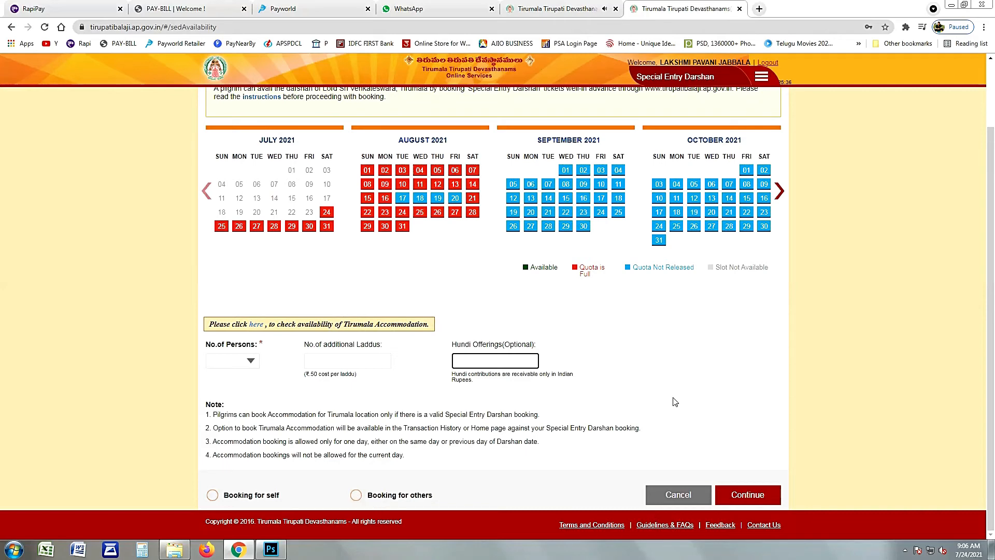
scroll(up, 3)
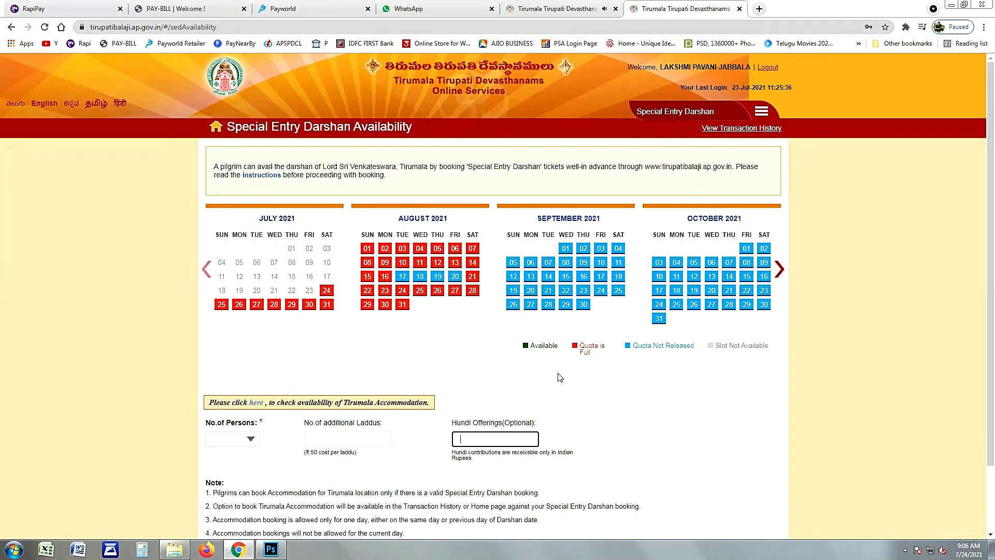
mouse_move(942, 149)
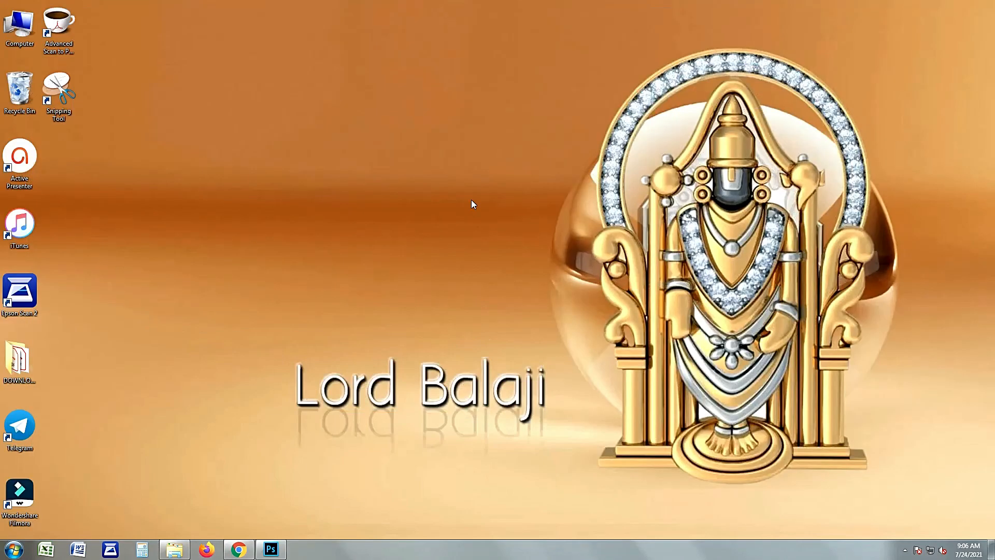
mouse_move(809, 516)
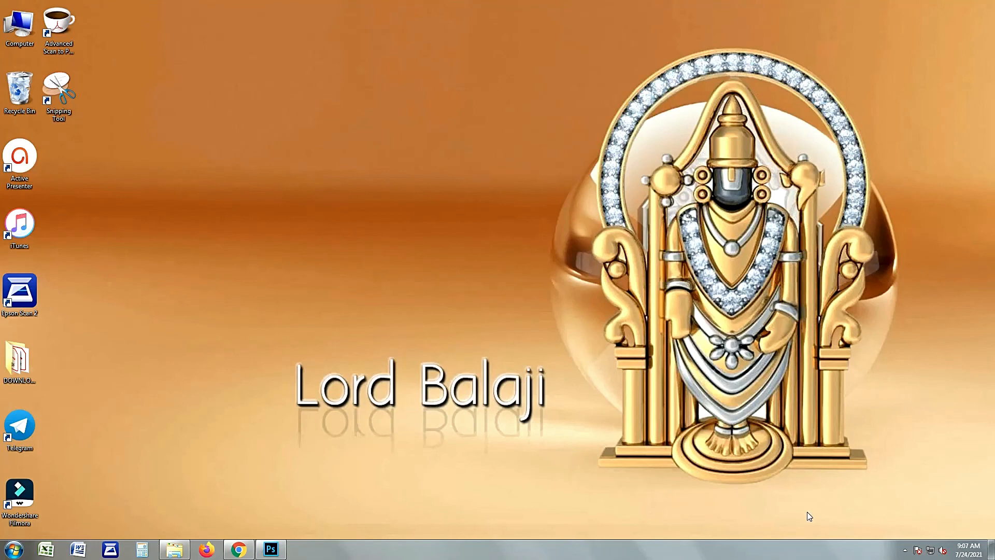
Step: Bring up the screen recorder's toolbar from the tray icon
click(892, 550)
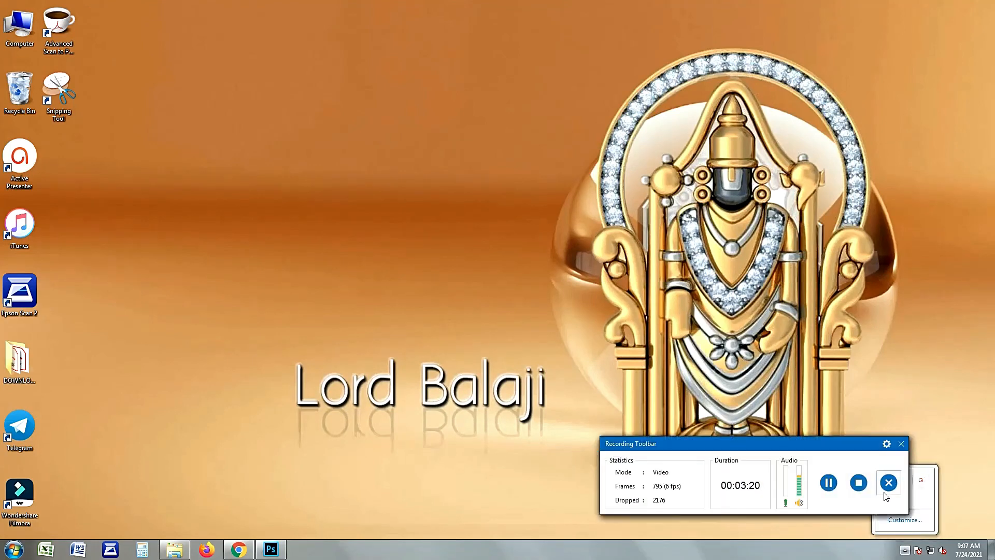
mouse_move(888, 482)
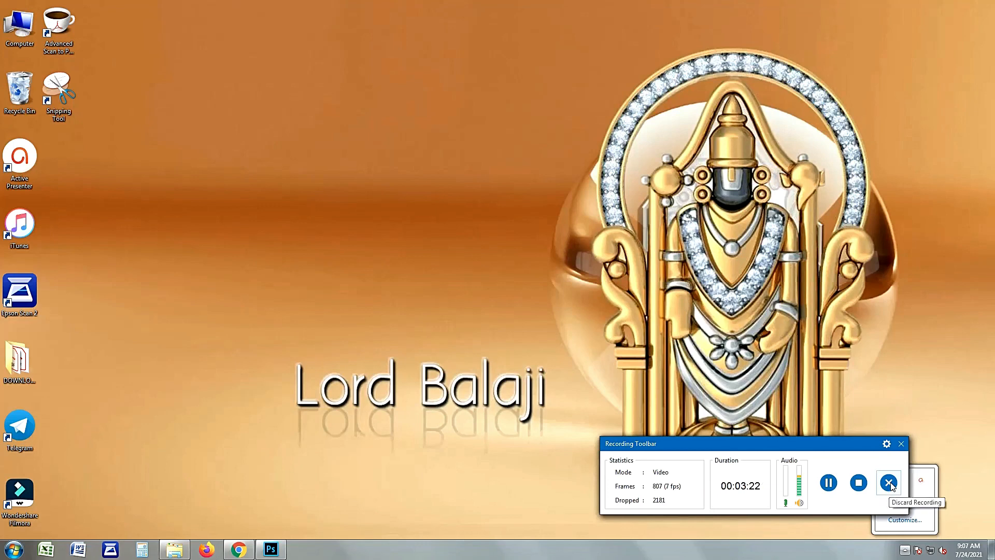